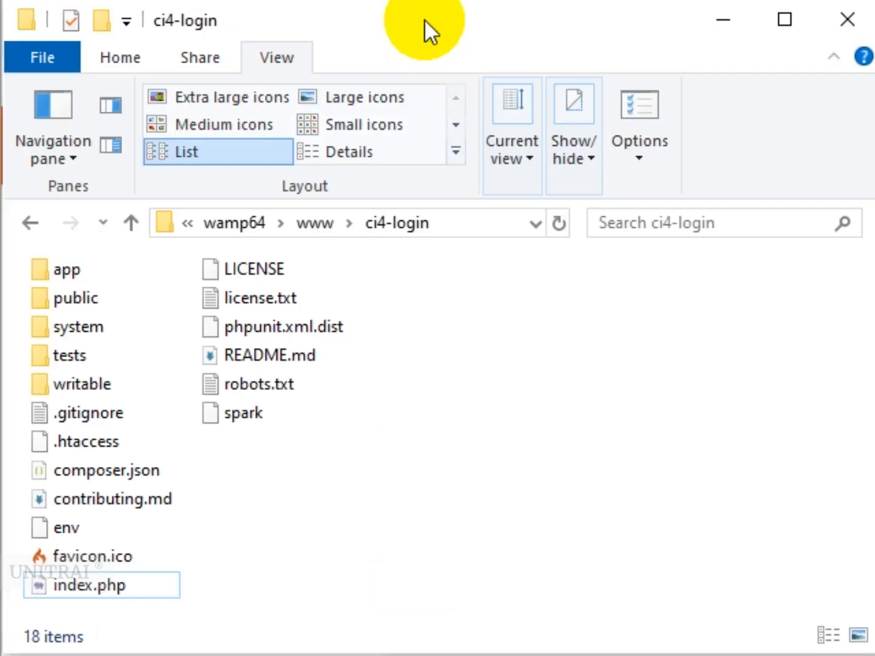
mouse_move(467, 237)
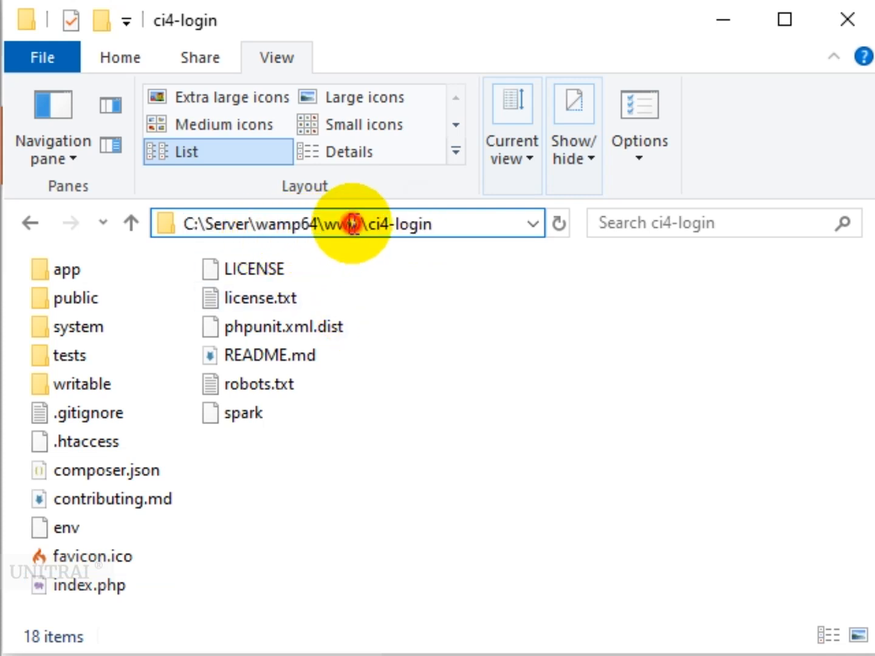
Inspect the wamp64/www/ci4-login folder path in File Explorer's address bar
double_click(345, 223)
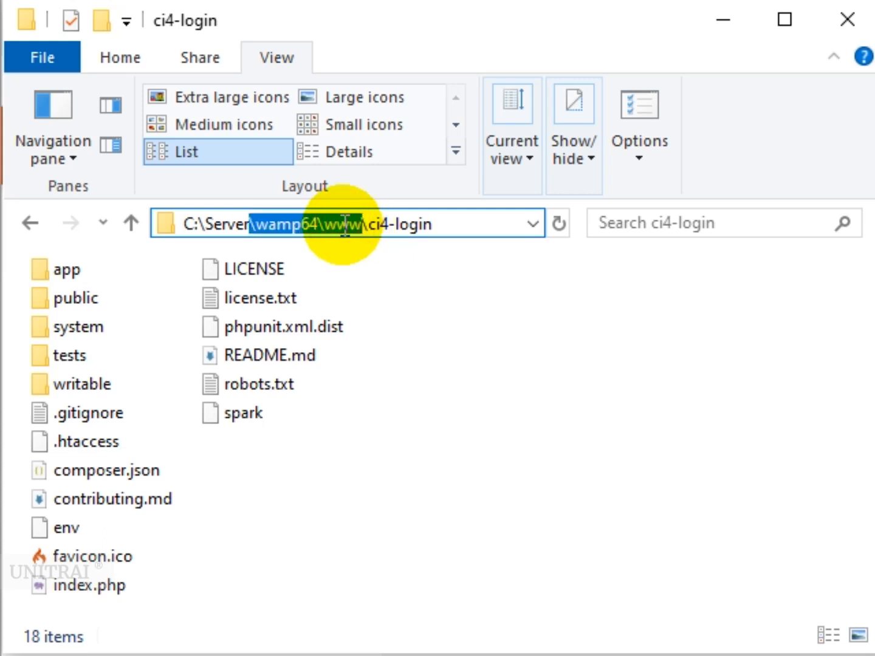
click(367, 224)
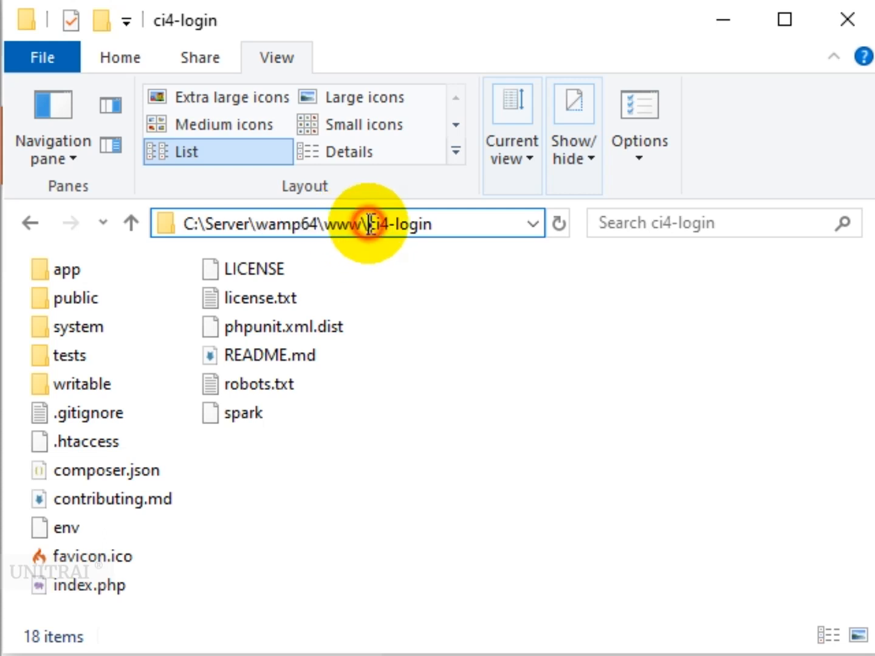
double_click(398, 223)
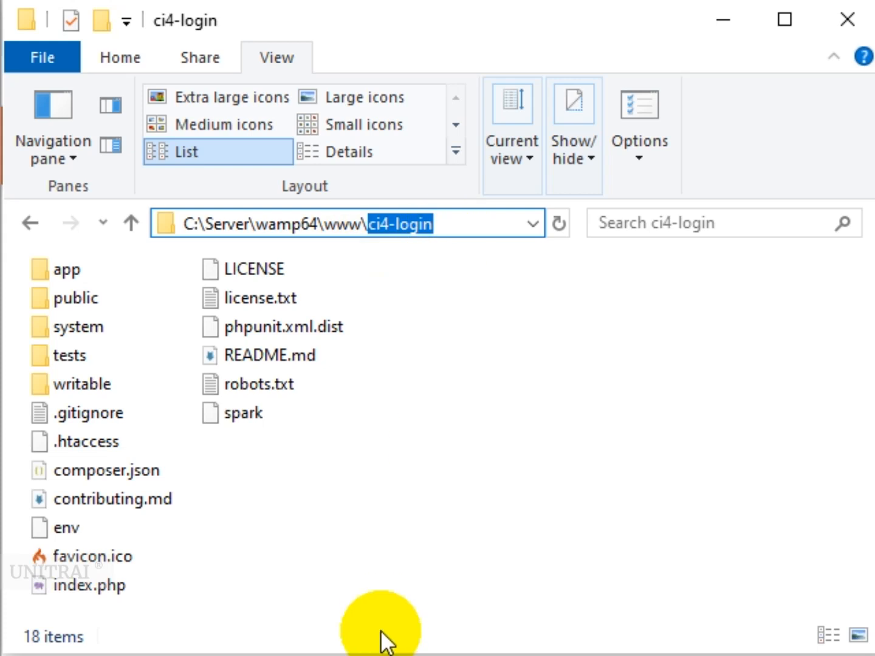
click(94, 556)
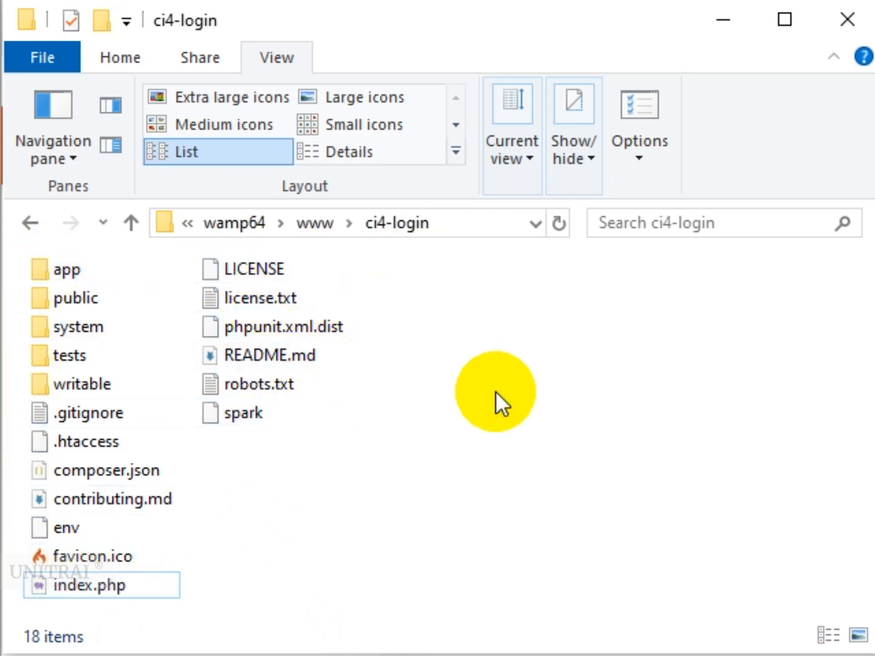
mouse_move(513, 102)
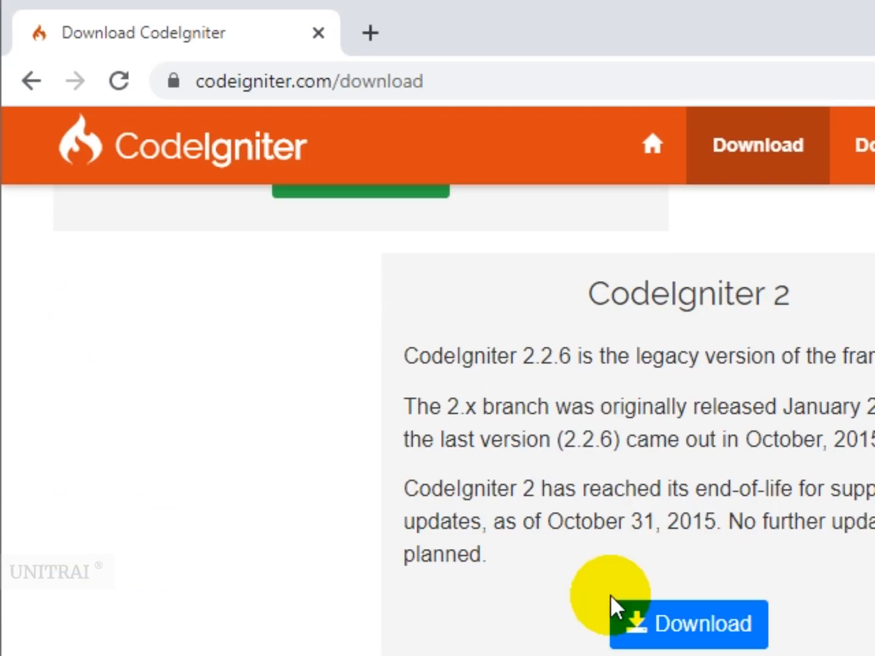
Load localhost/ci4-login/ in Chrome, try the public path, and pick the welcome page suggestion
click(310, 80)
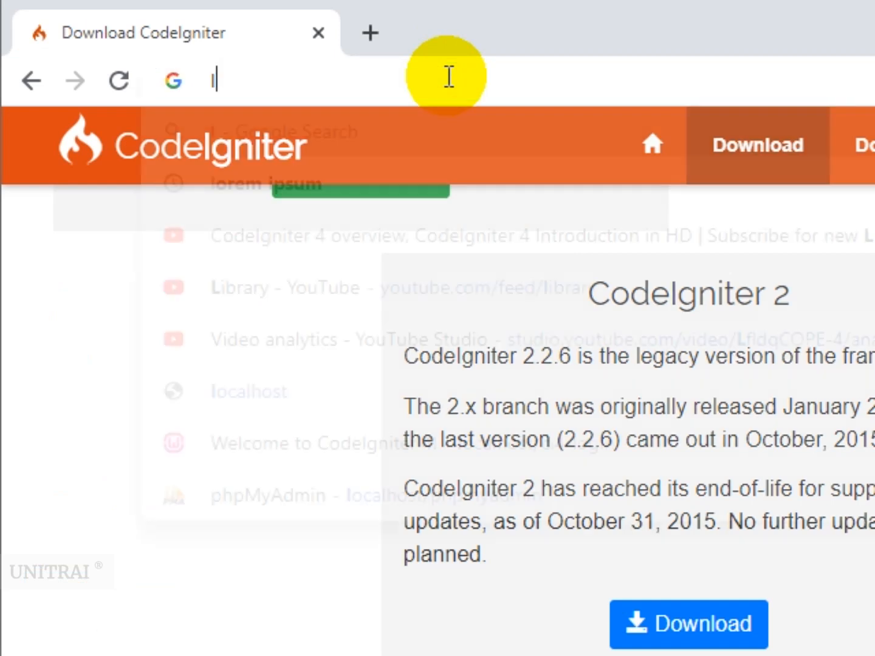
text(localhost/ci)
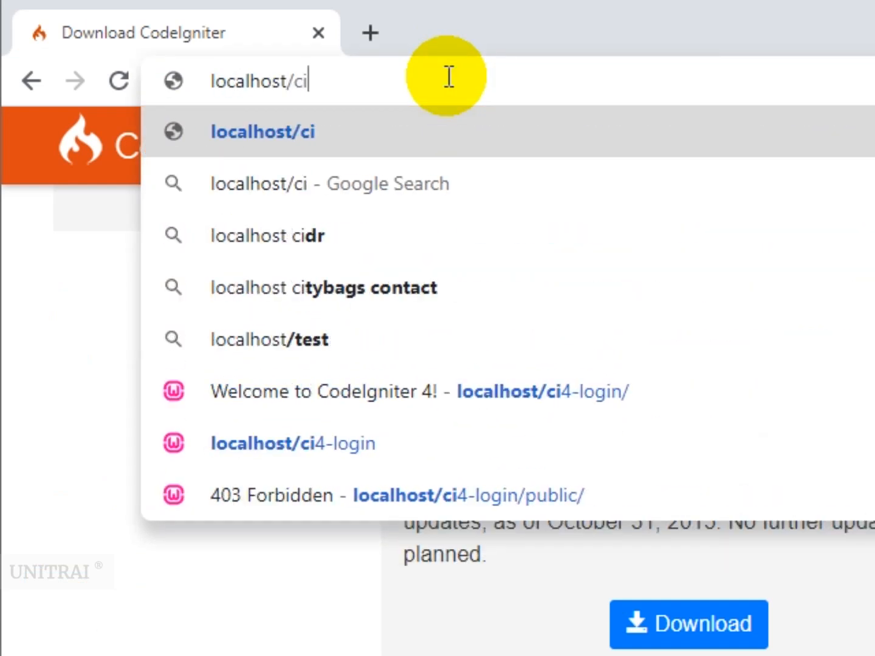
text(4-login/)
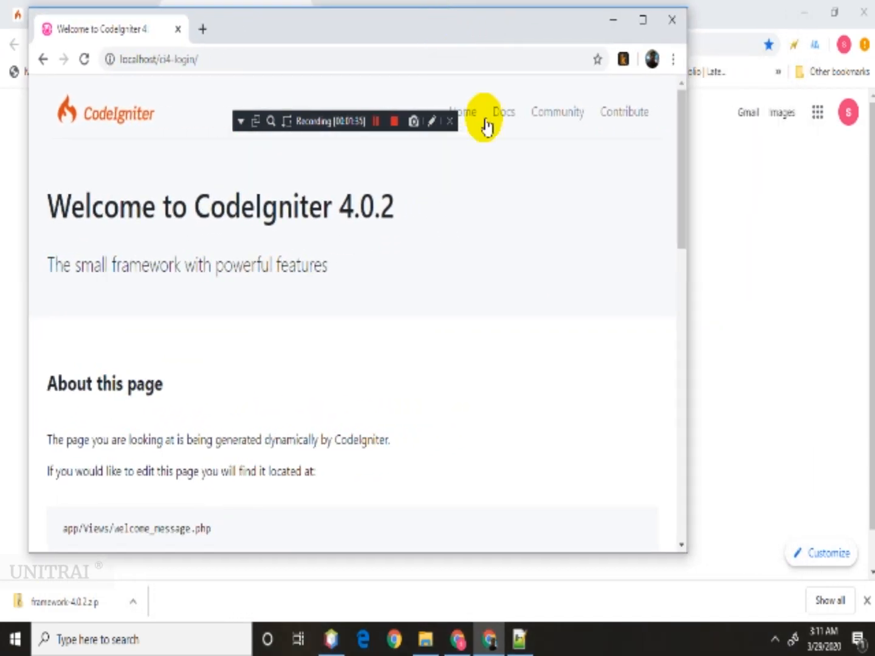
scroll(down, 3)
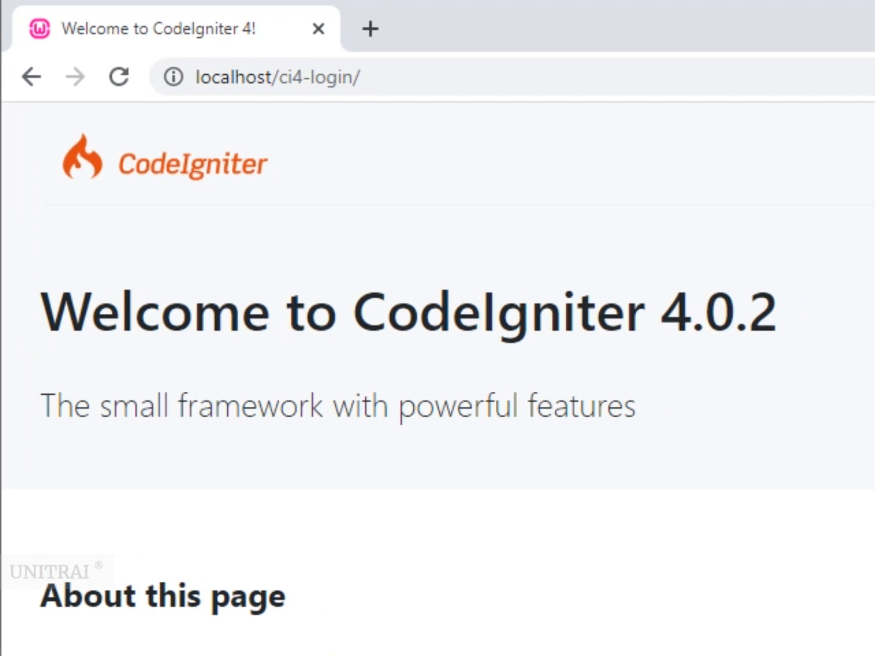
click(514, 83)
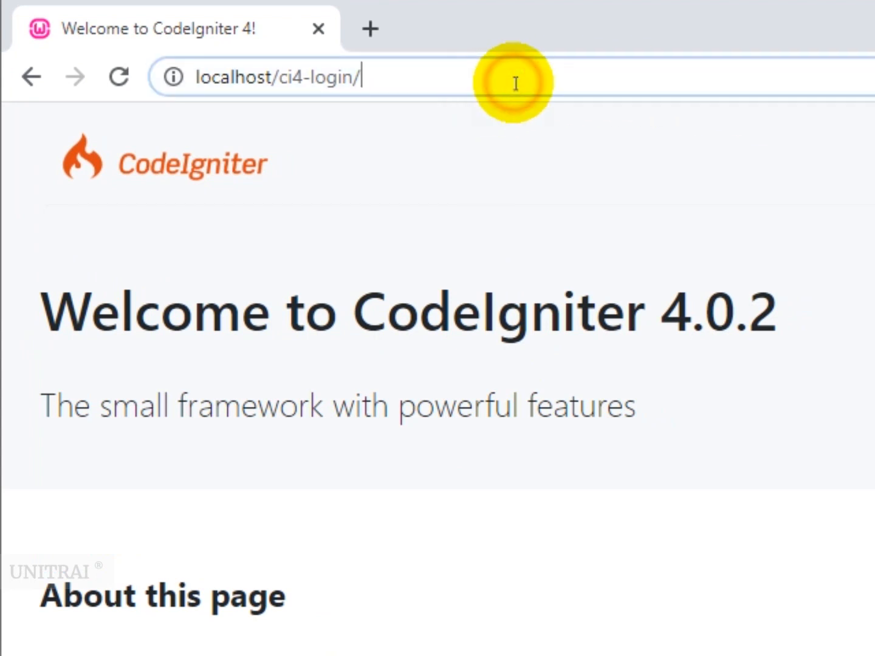
text(p)
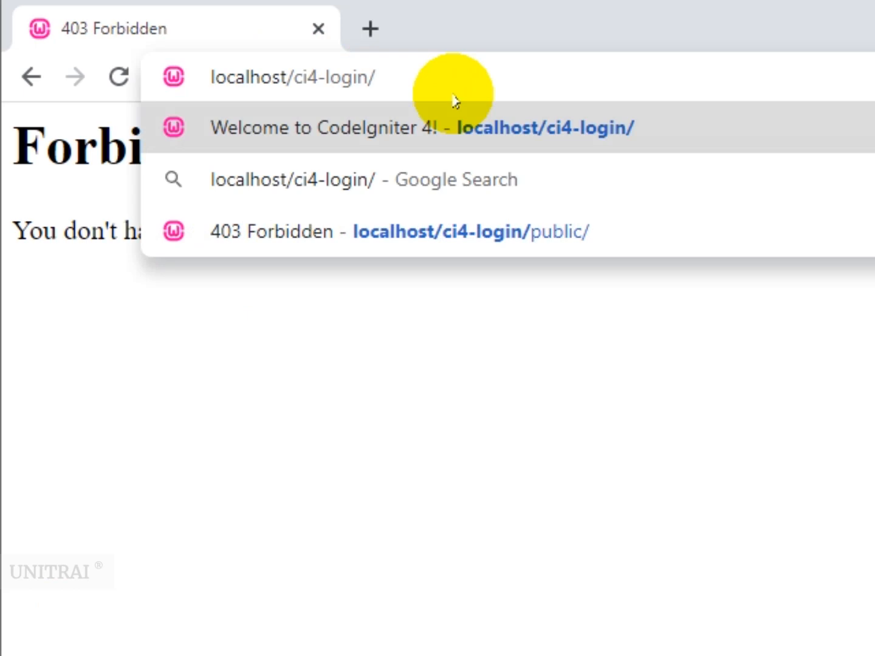
click(425, 128)
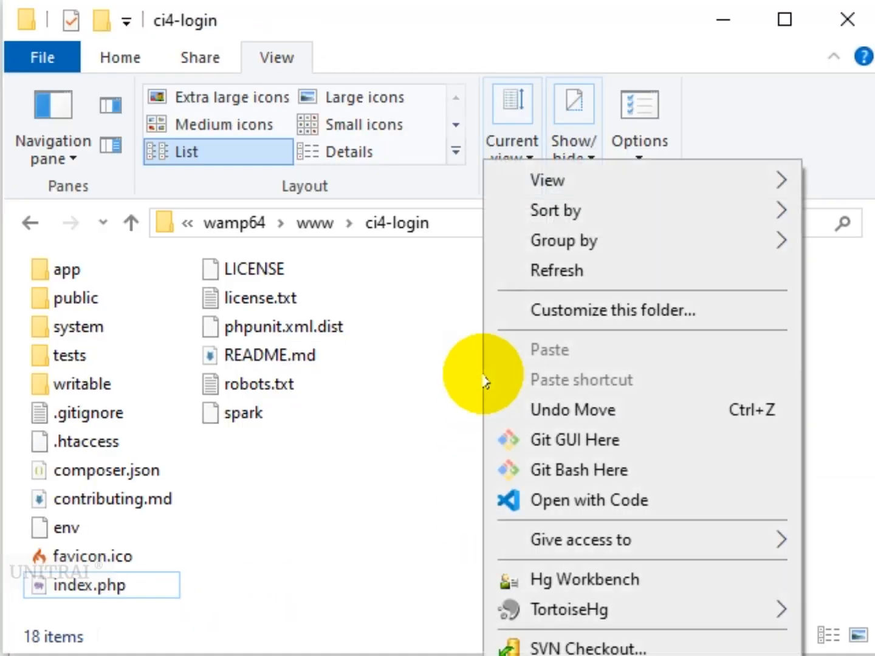
mouse_move(603, 500)
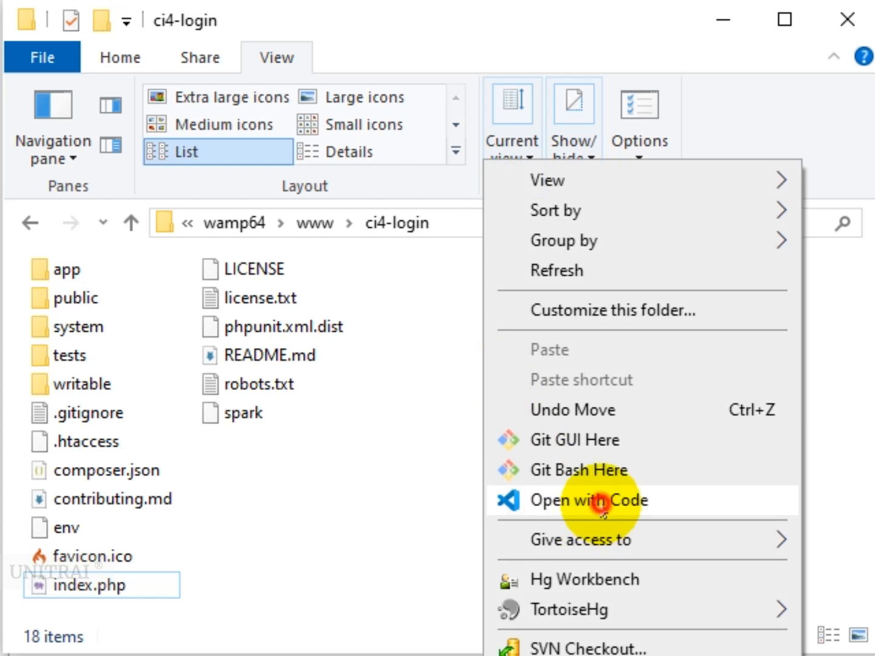
Open the ci4-login folder in Visual Studio Code with Open with Code
click(587, 500)
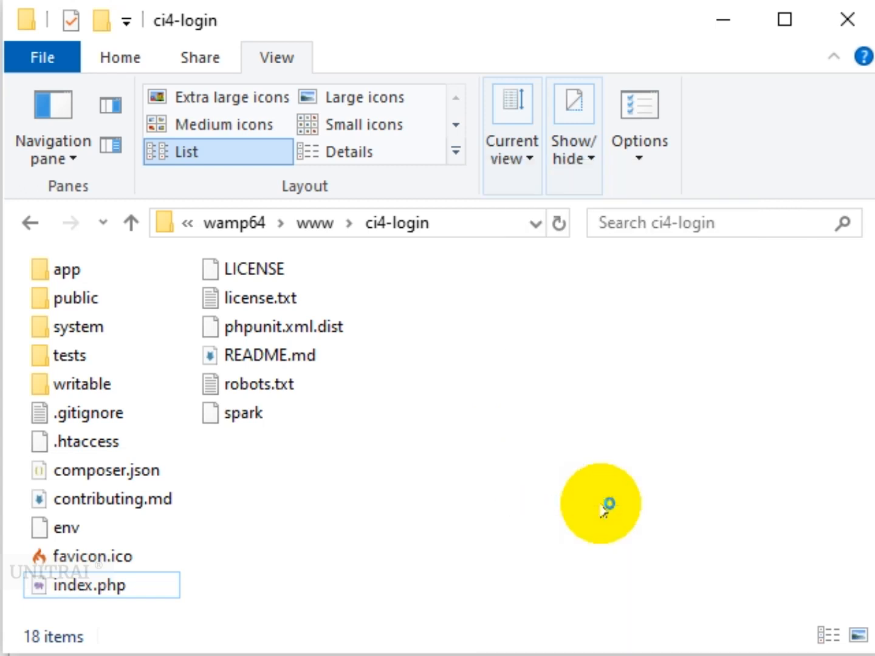
mouse_move(604, 510)
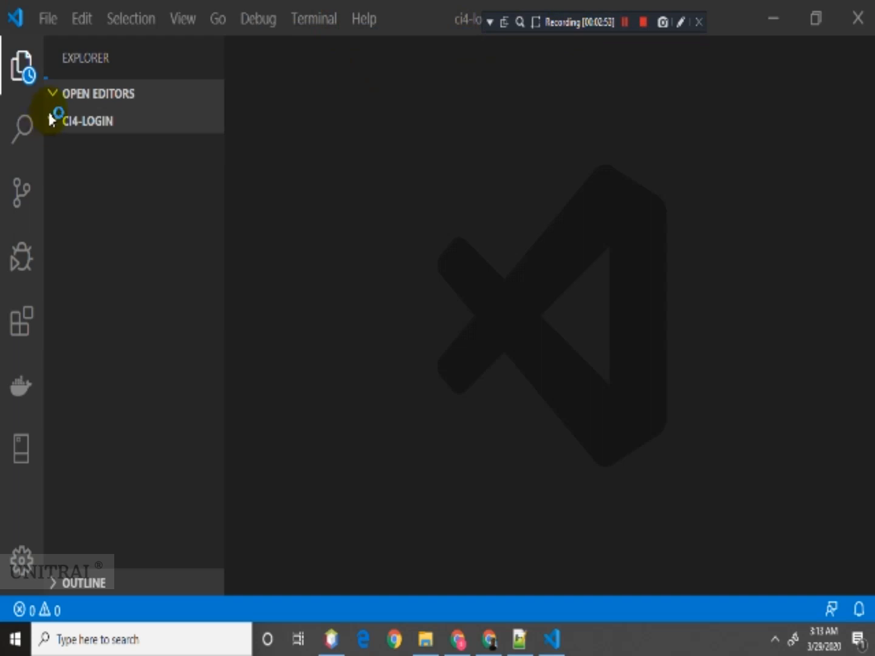
Expand CI4-LOGIN > app > Config, open App.php, and scroll to $baseURL
click(88, 121)
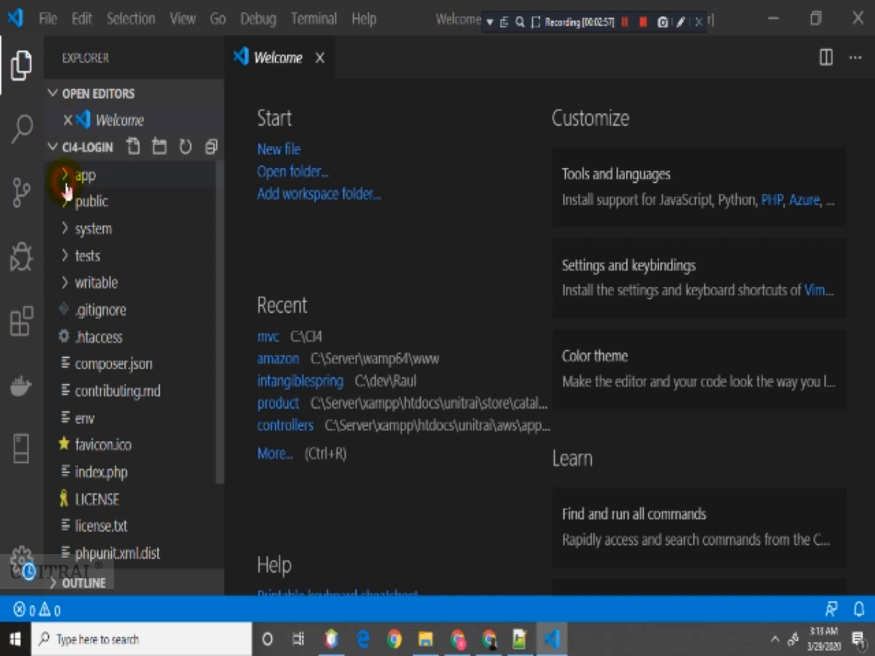
click(84, 176)
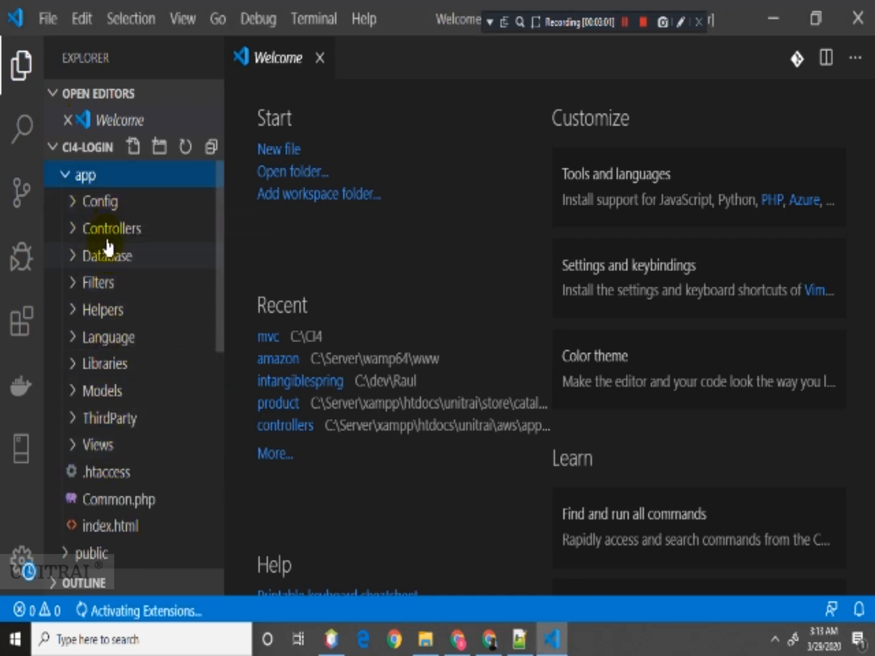
click(99, 201)
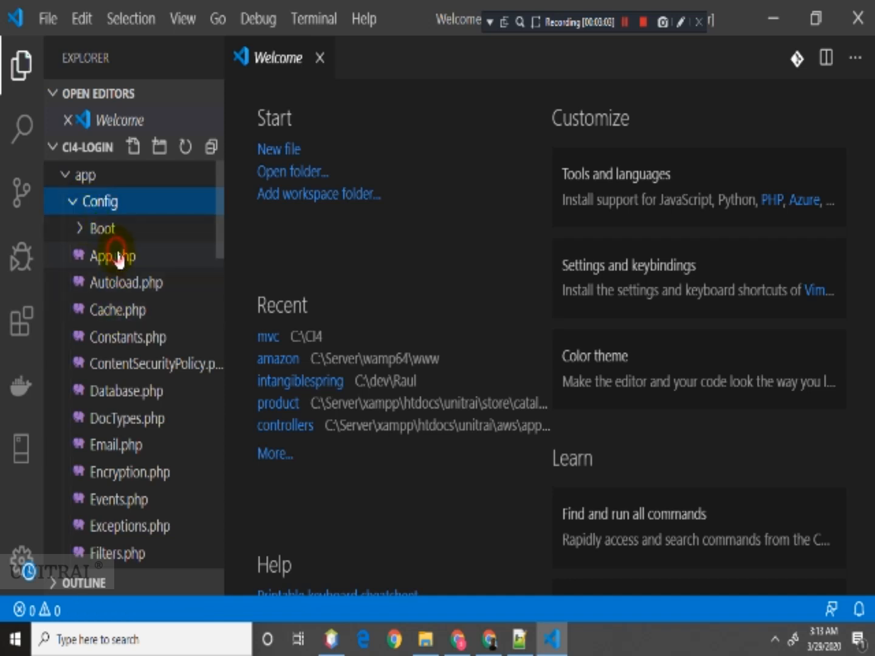
mouse_move(426, 304)
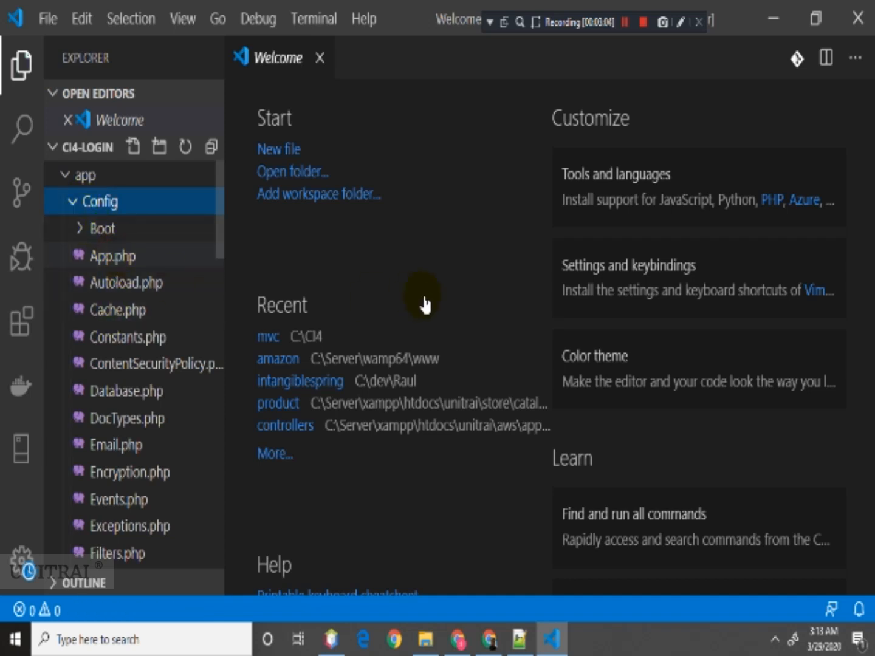
click(113, 255)
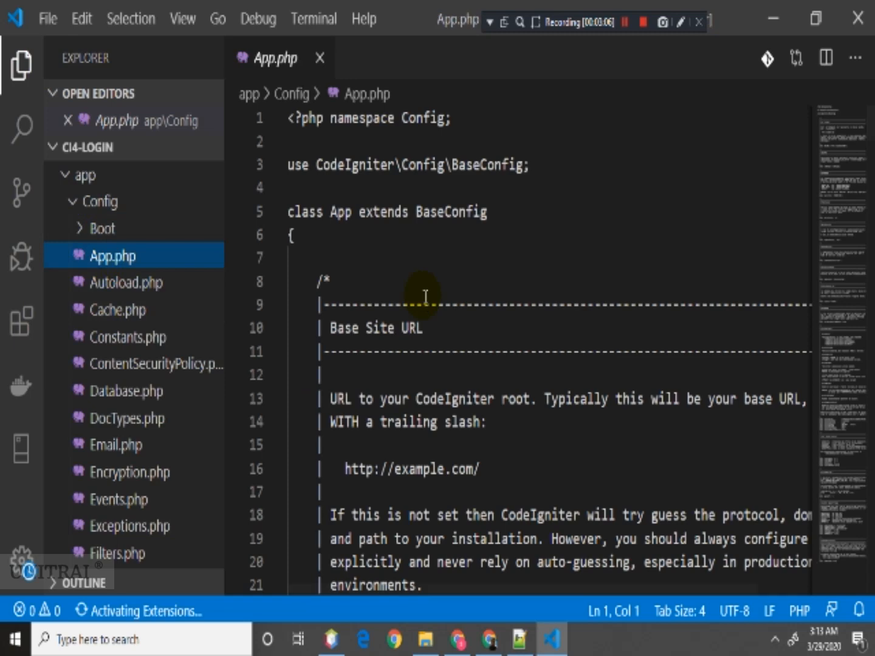
scroll(down, 3)
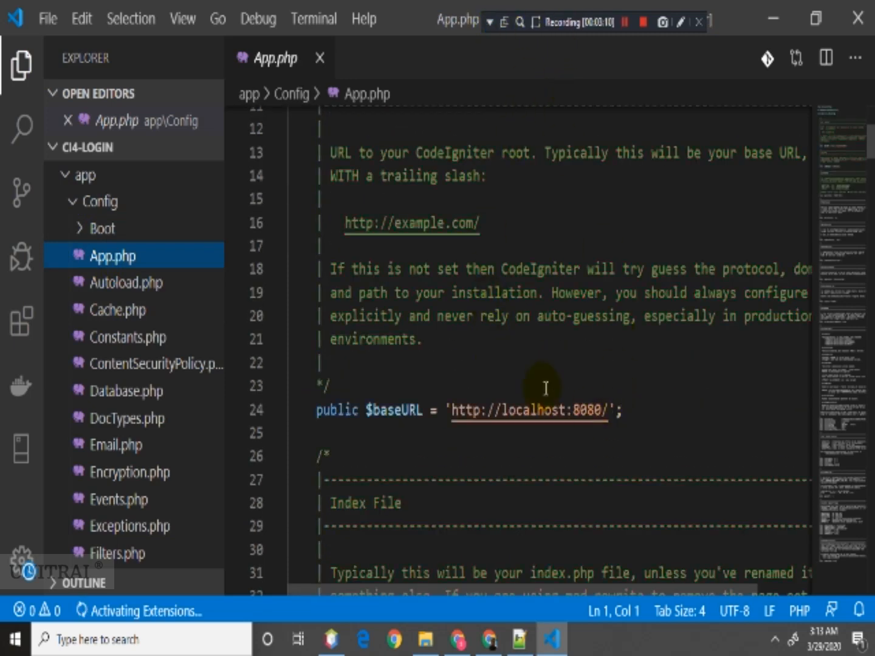
scroll(down, 3)
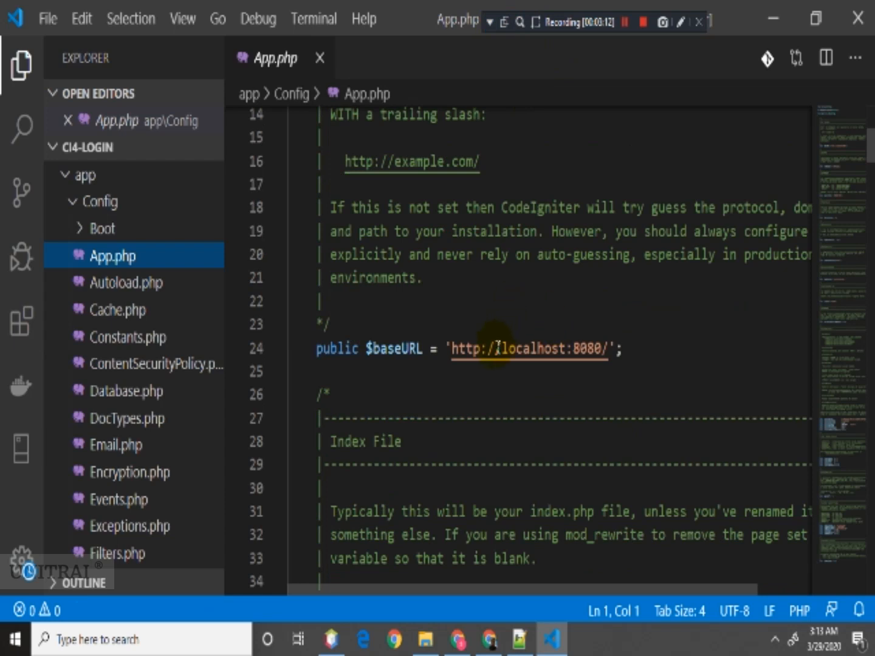
click(505, 22)
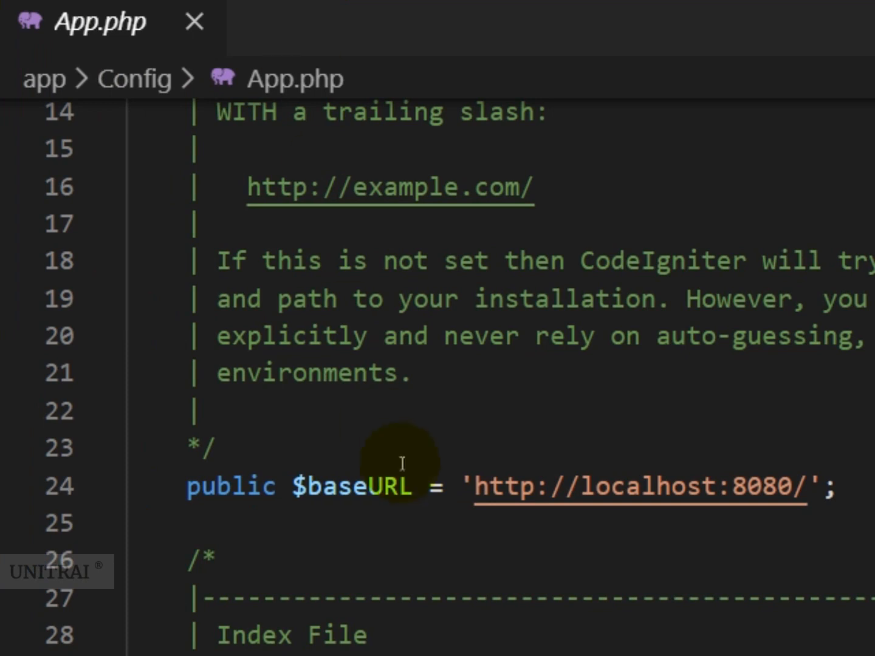
scroll(down, 3)
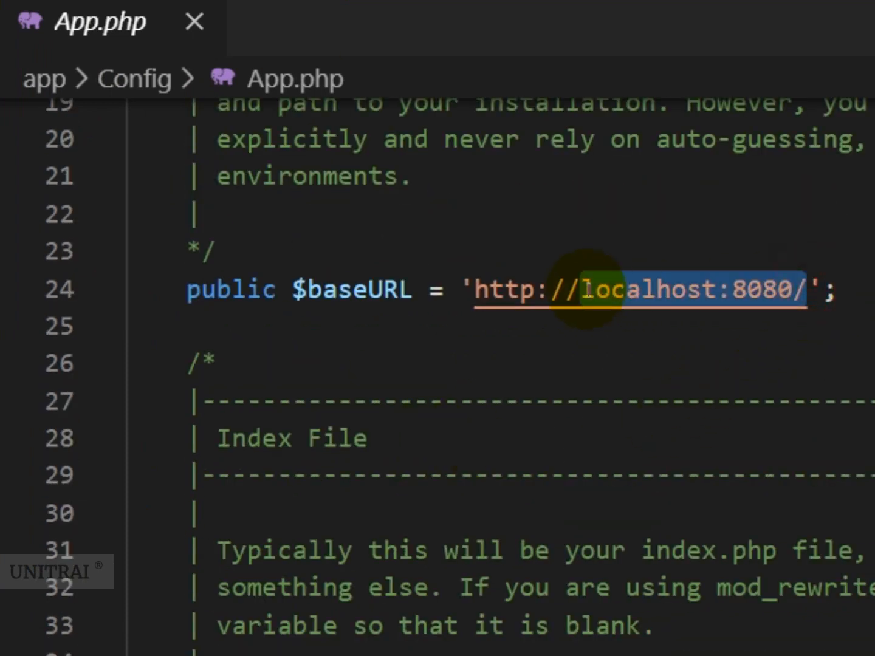
key(Delete)
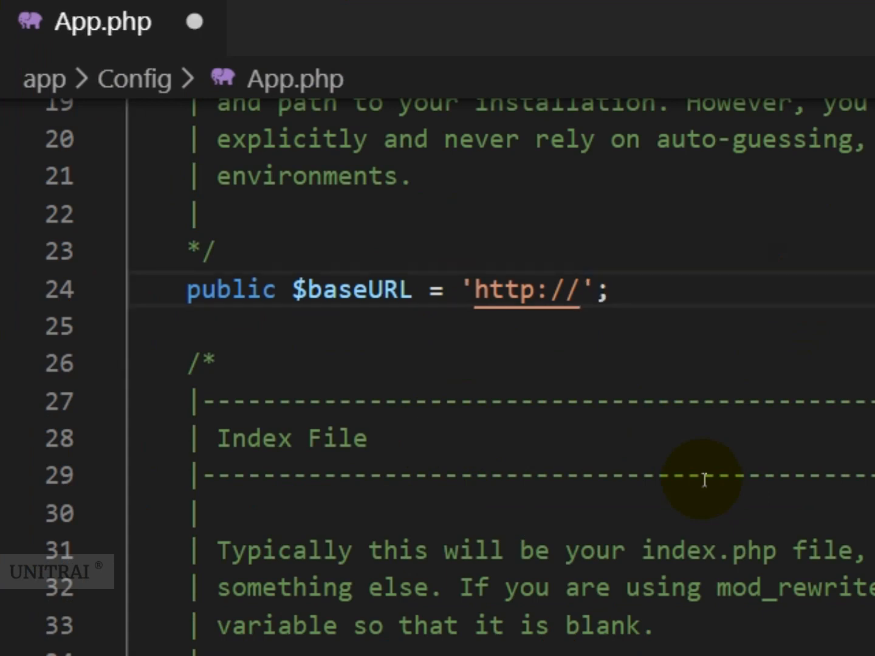
text(localhst/)
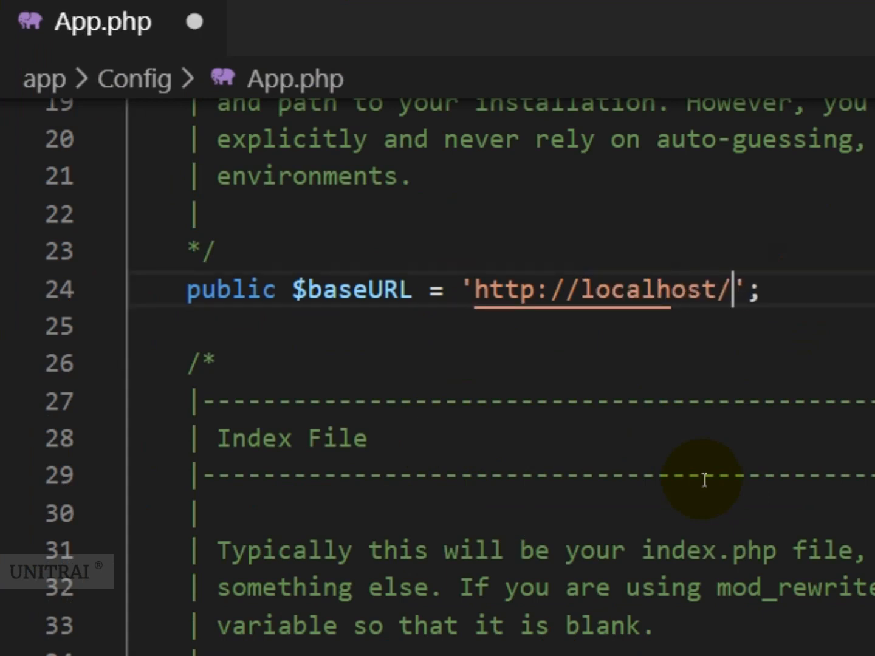
text(ci4-)
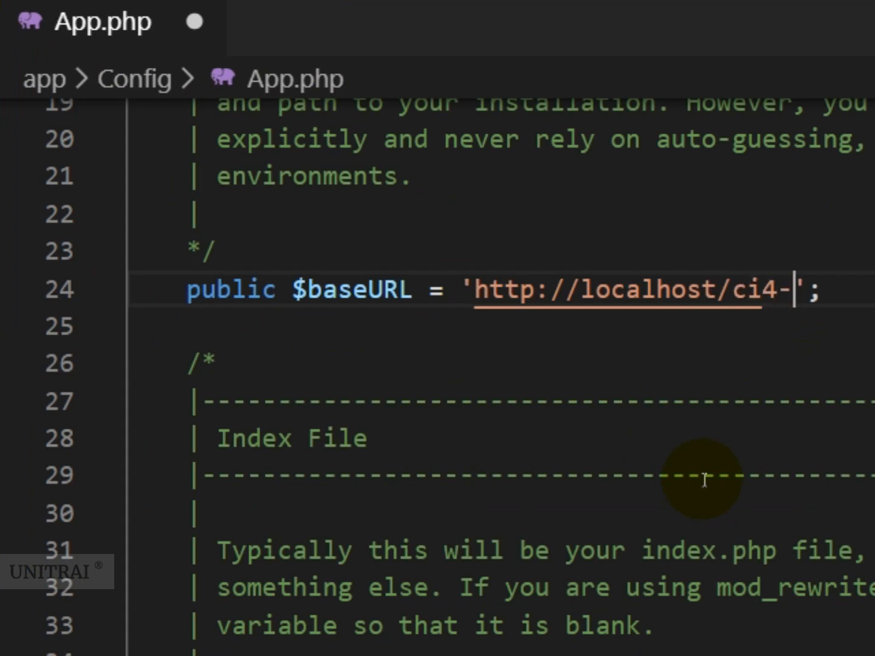
text(login/)
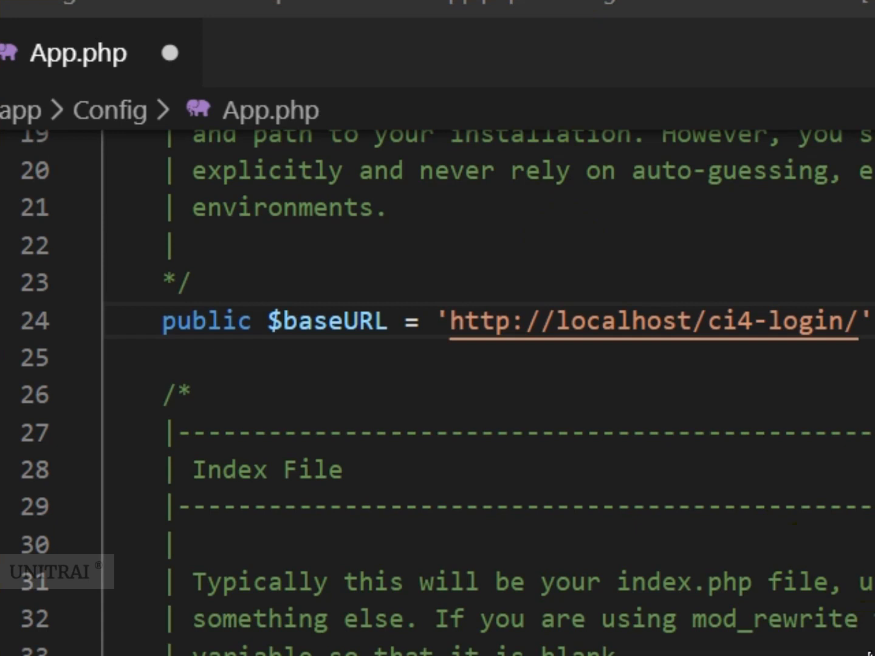
Scroll down to $indexPage and select its 'index.php' value
scroll(down, 3)
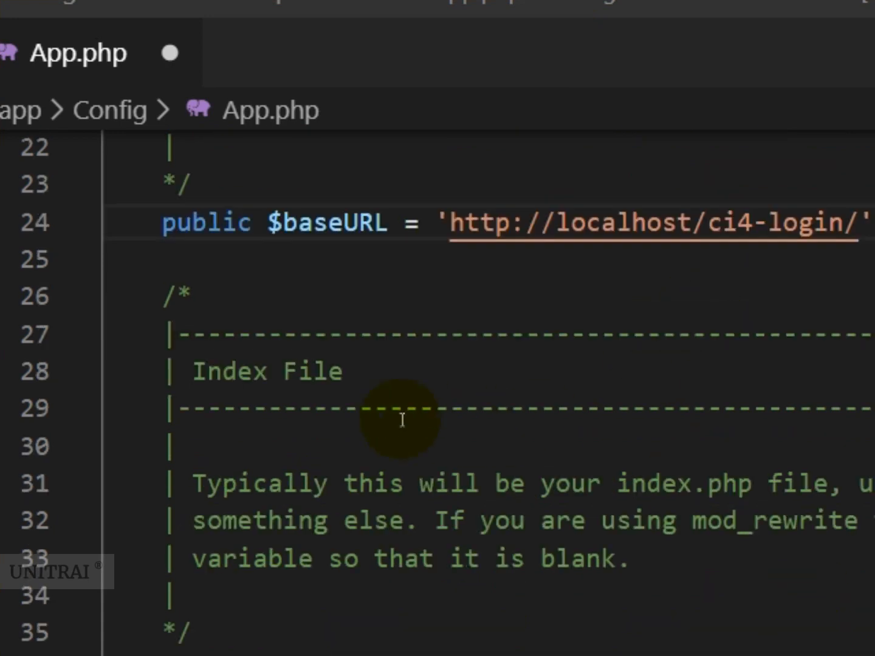
scroll(down, 3)
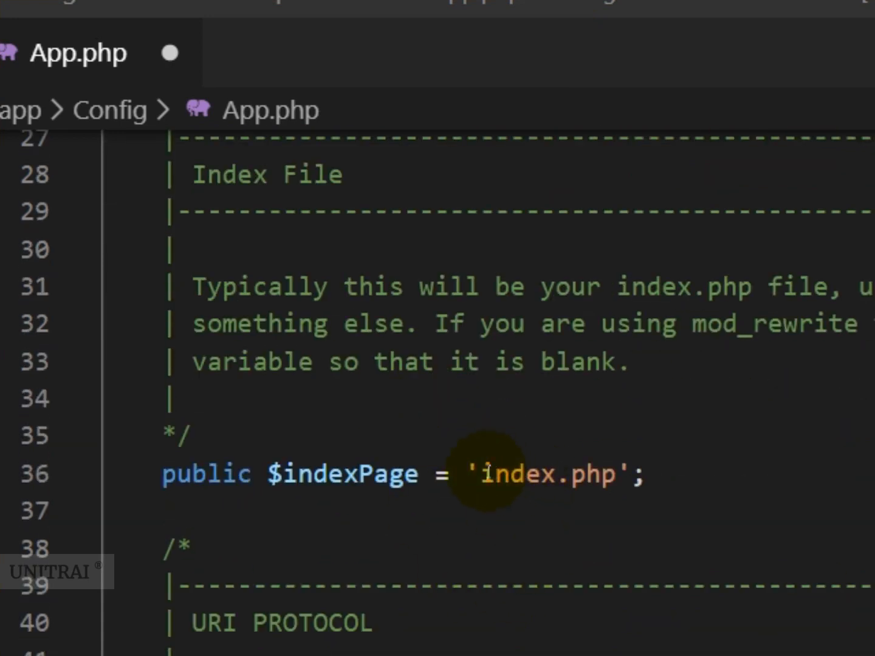
click(483, 474)
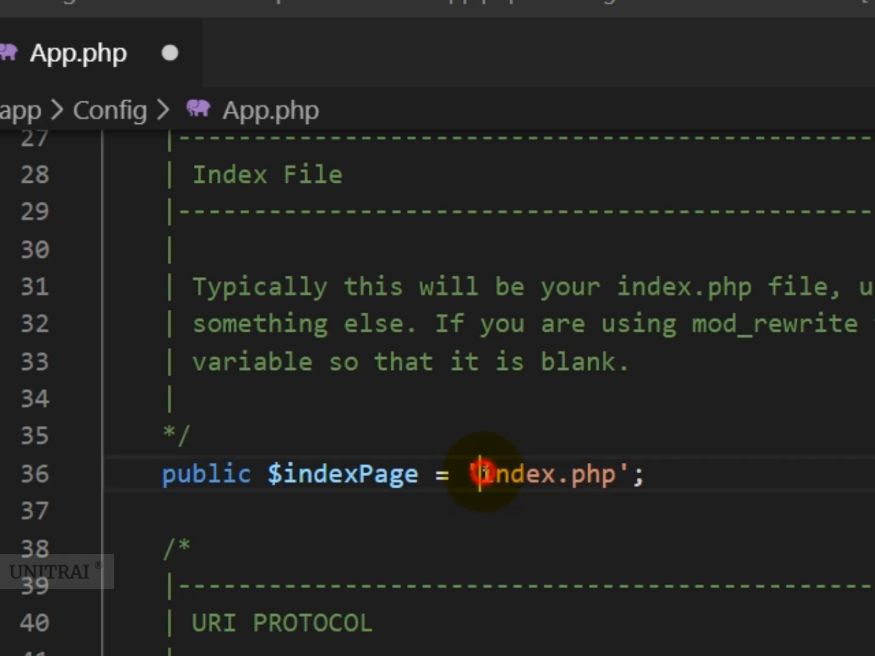
double_click(547, 474)
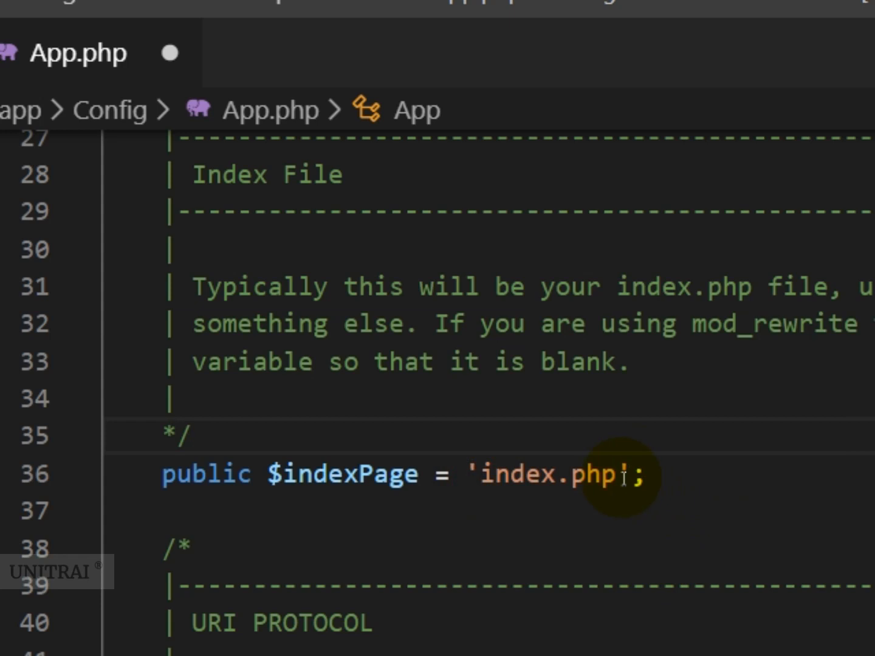
double_click(547, 474)
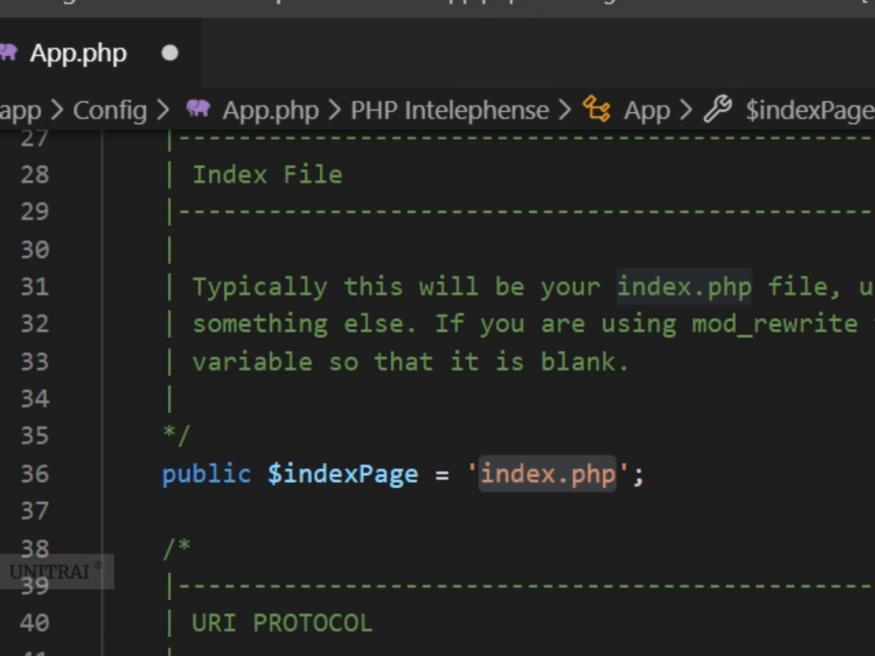
Show the Explorer file tree and expand app/Controllers
click(40, 54)
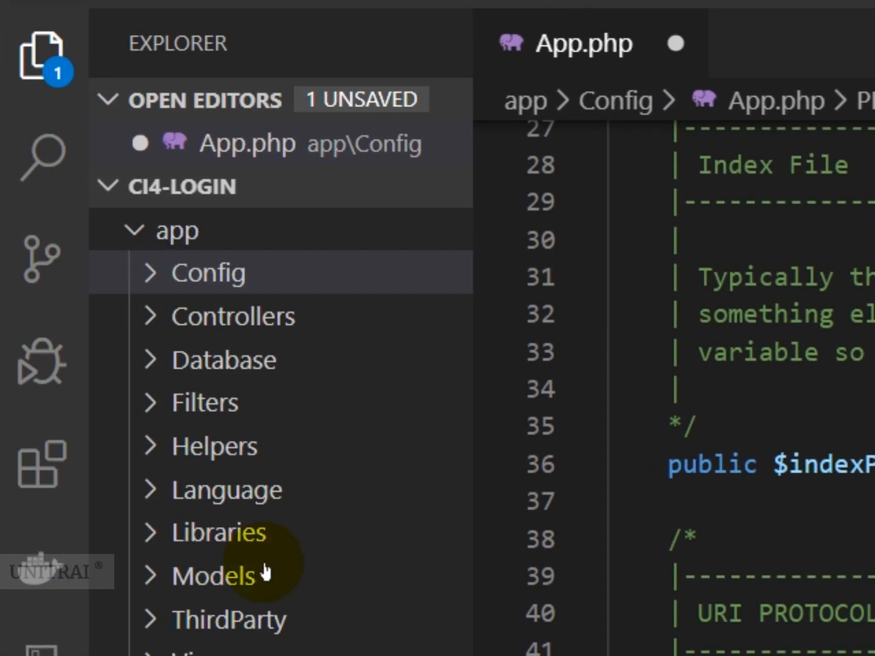
scroll(down, 3)
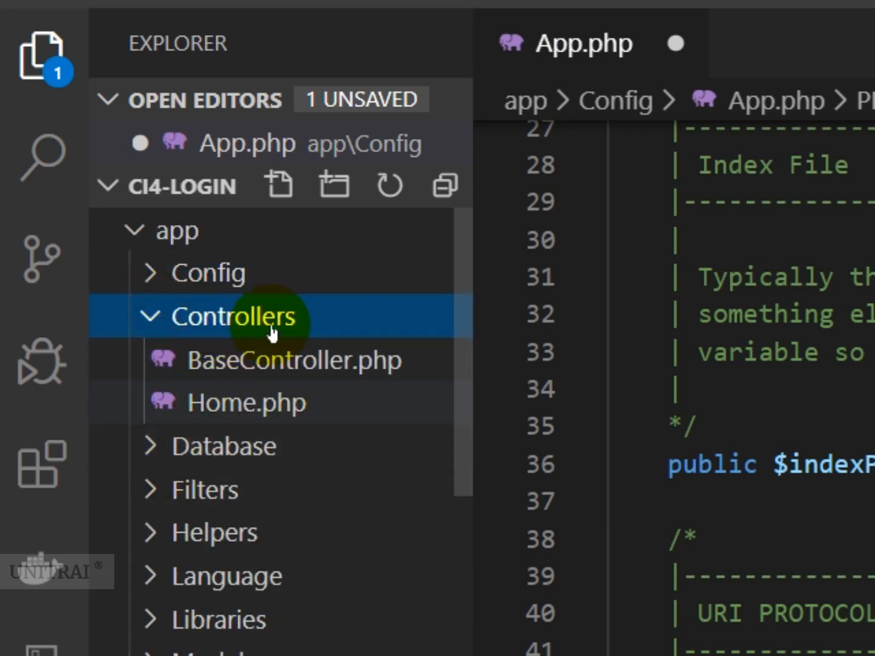
click(246, 402)
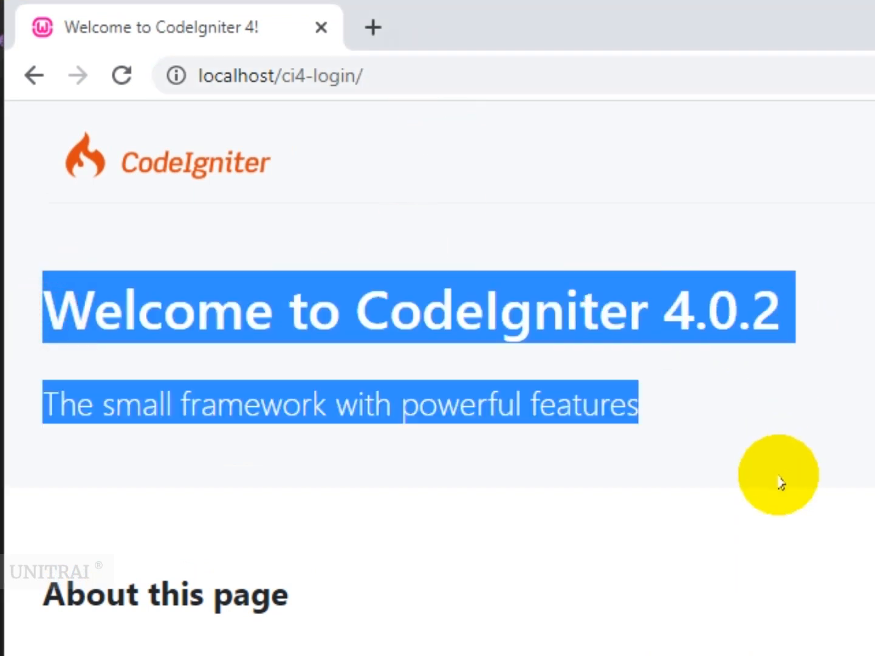
mouse_move(577, 207)
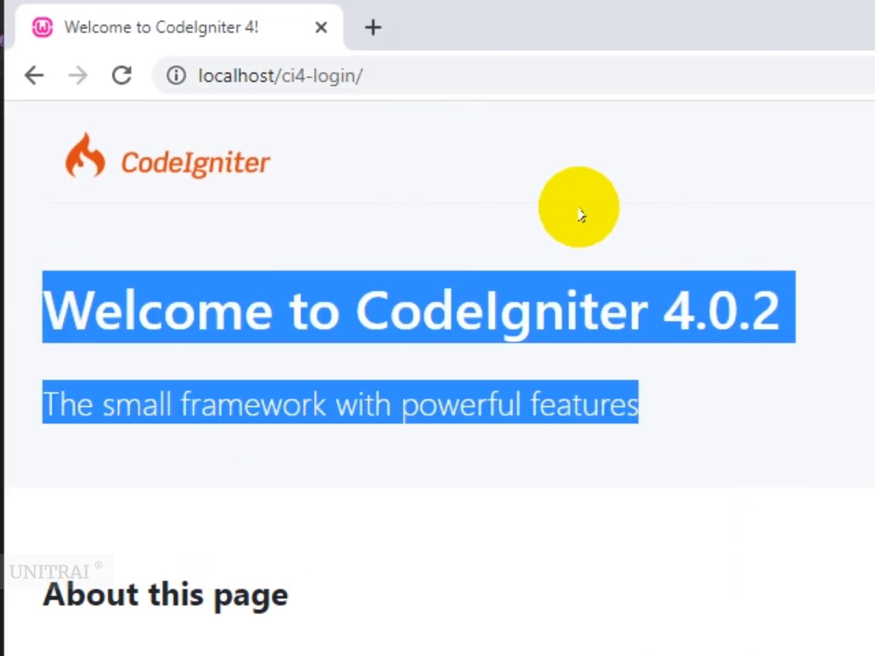
Load localhost/ci4-login/index.php/home in Chrome and select index.php in the address
scroll(down, 3)
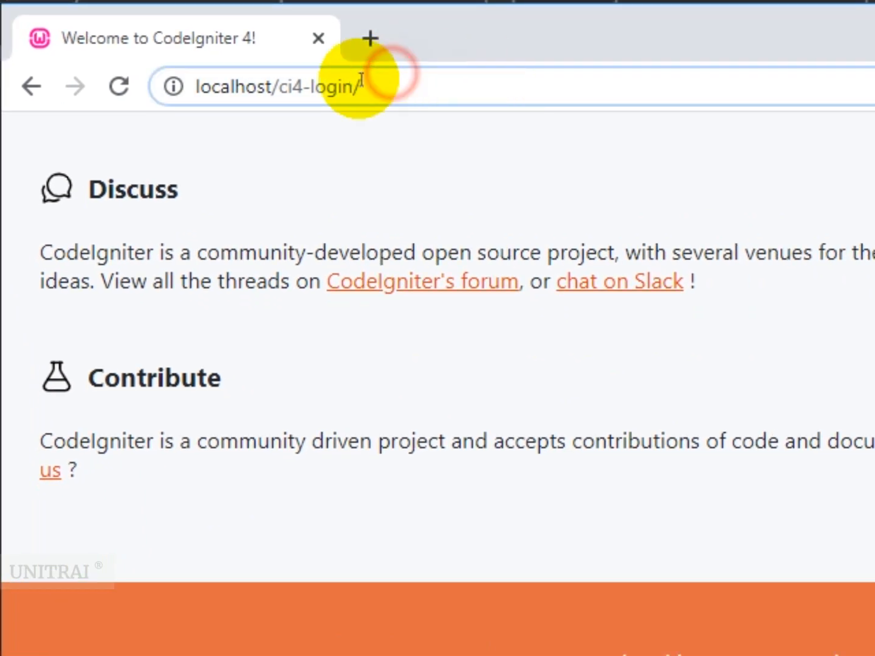
mouse_move(421, 82)
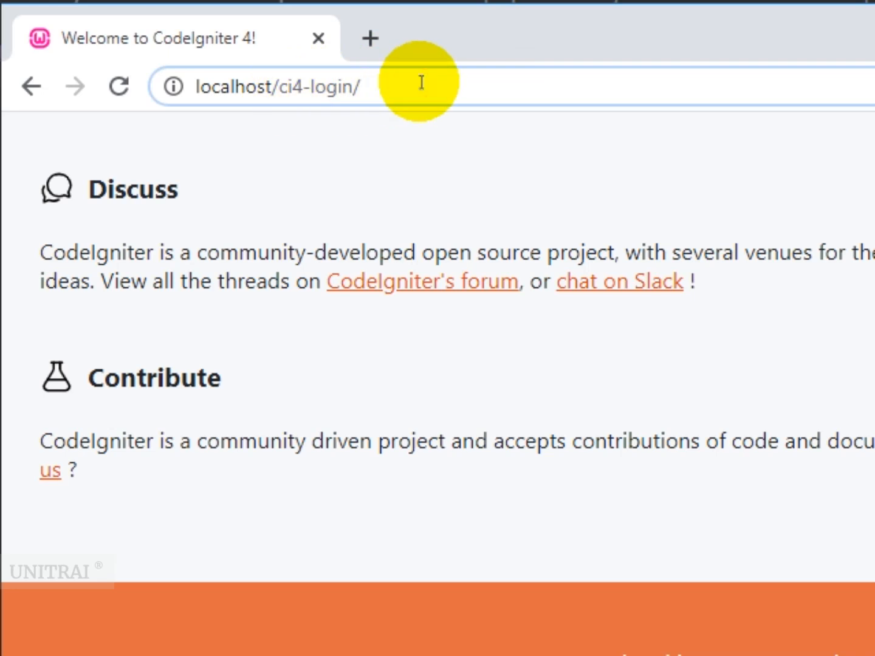
text(index.h)
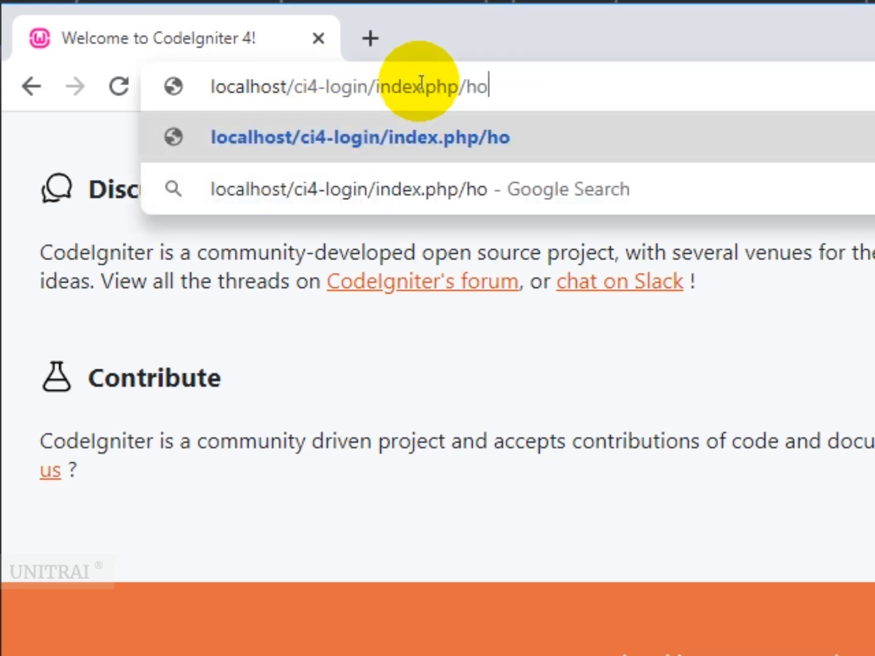
key(Enter)
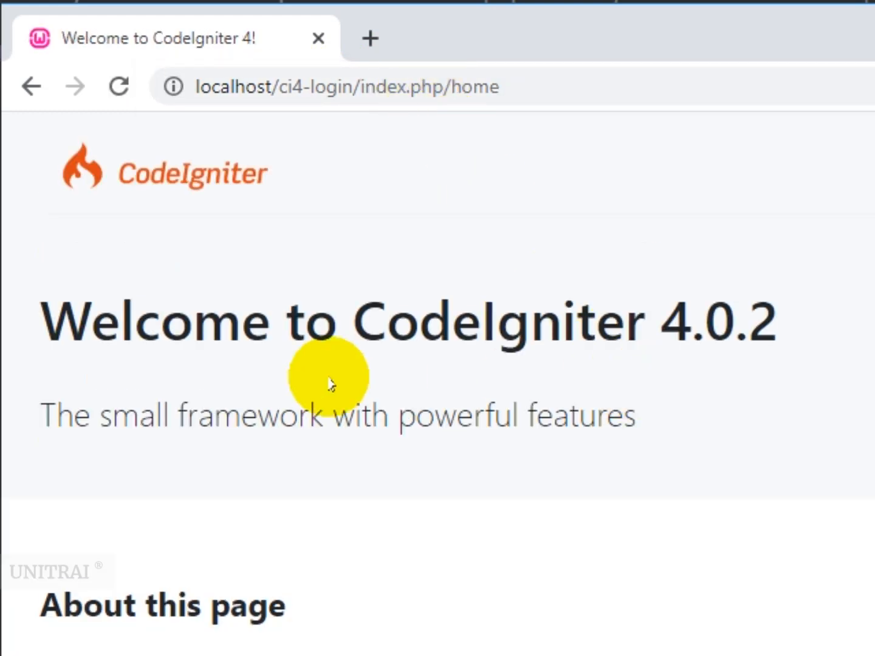
scroll(down, 3)
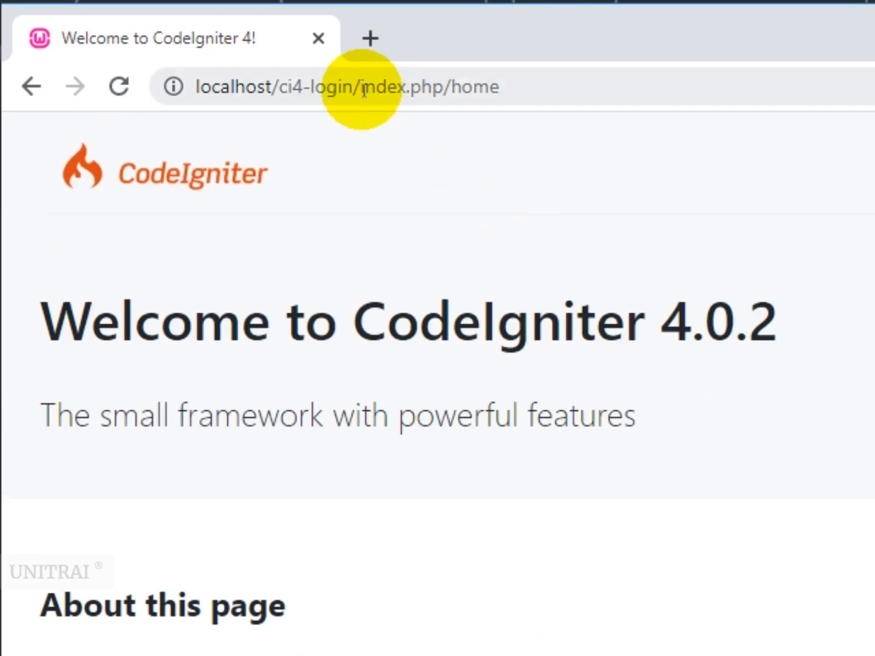
double_click(401, 86)
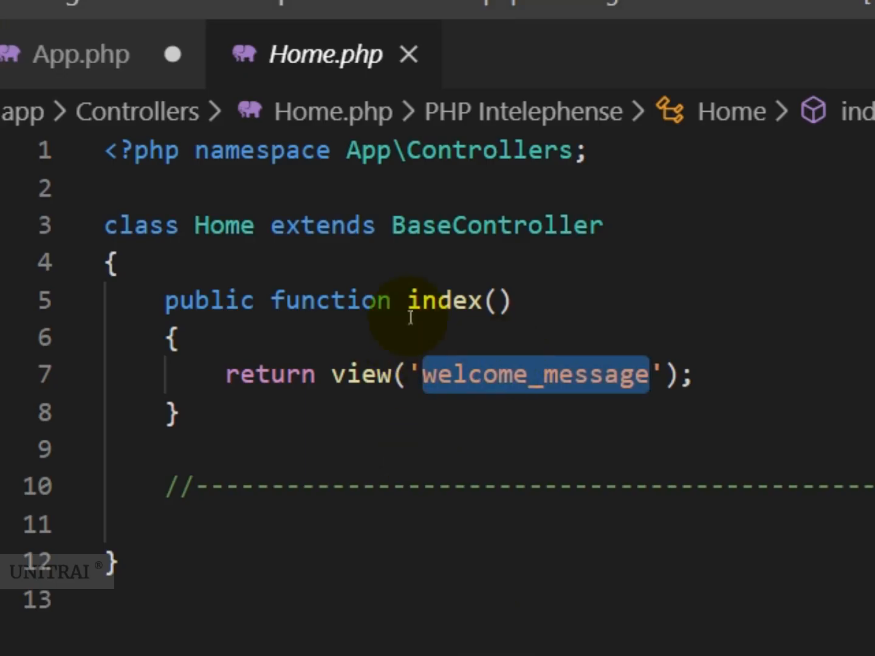
View Home.php's index method, then save App.php with indexPage set to ''
click(80, 54)
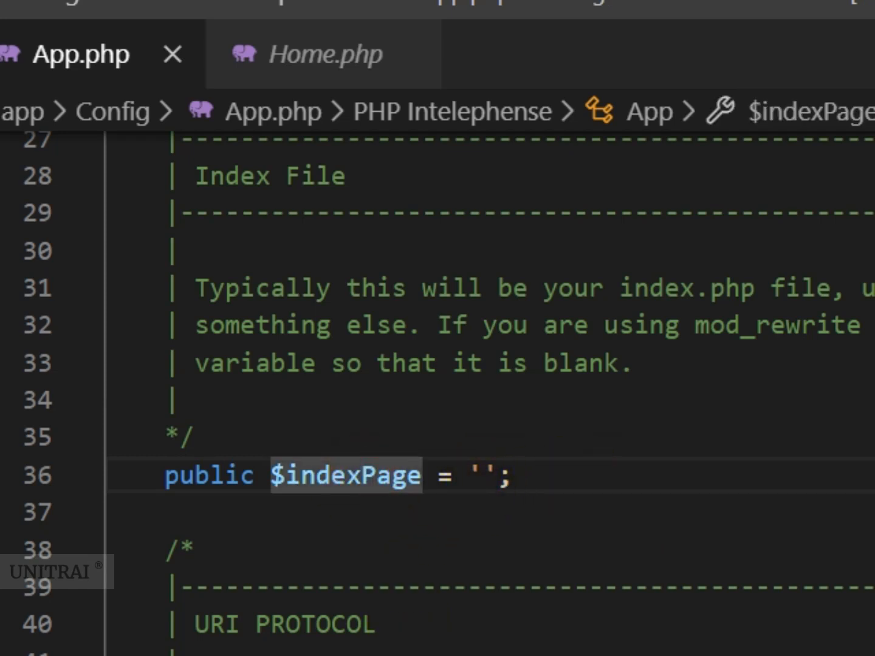
click(38, 40)
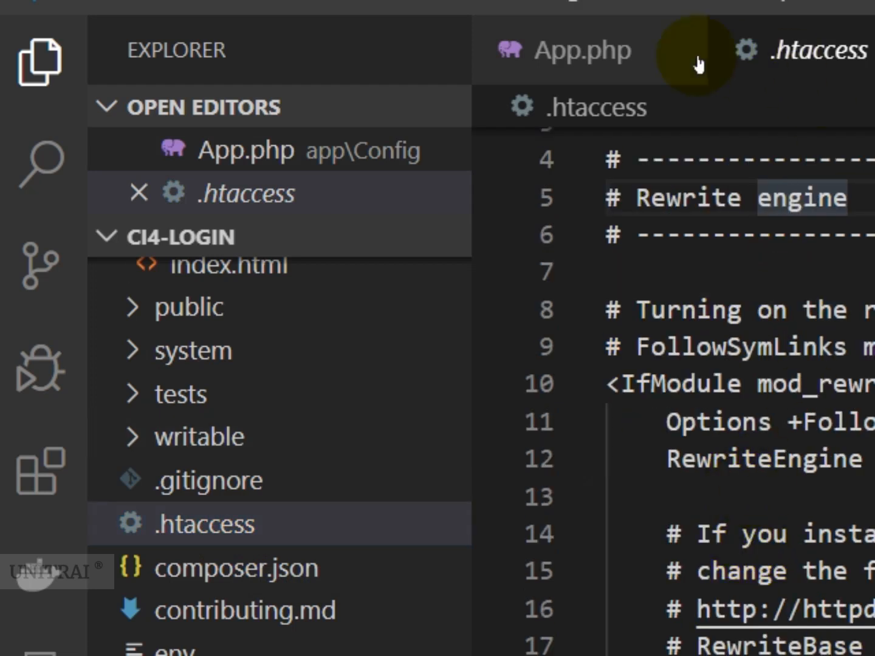
Uncomment RewriteBase in the root .htaccess, set it to /ci4-login/, and save
click(39, 62)
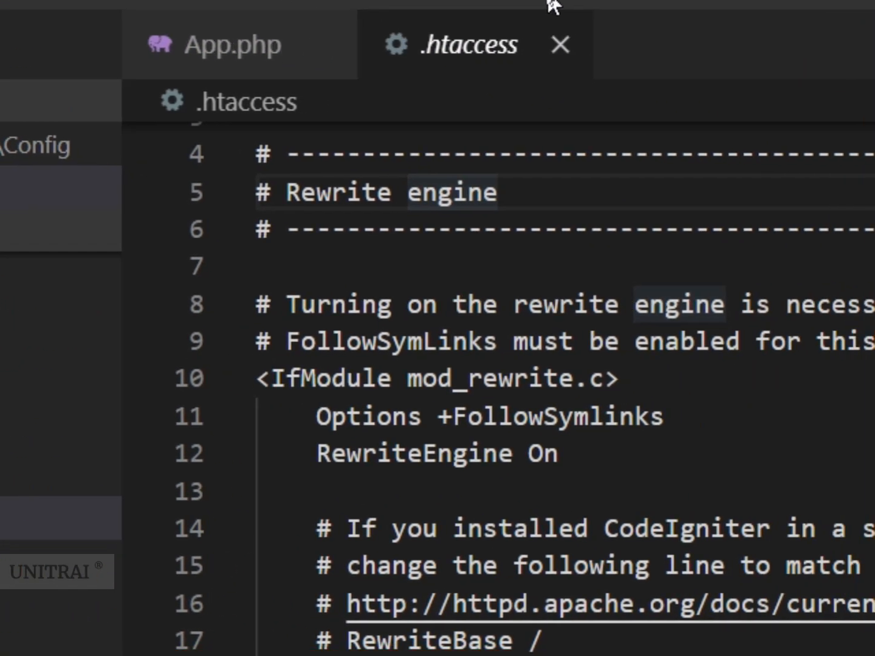
scroll(down, 3)
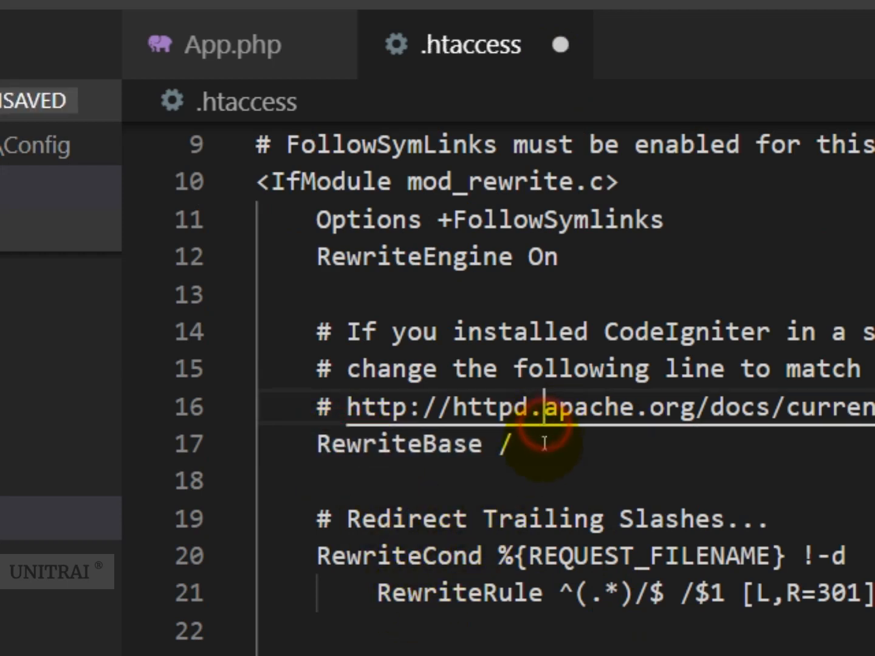
text(ci)
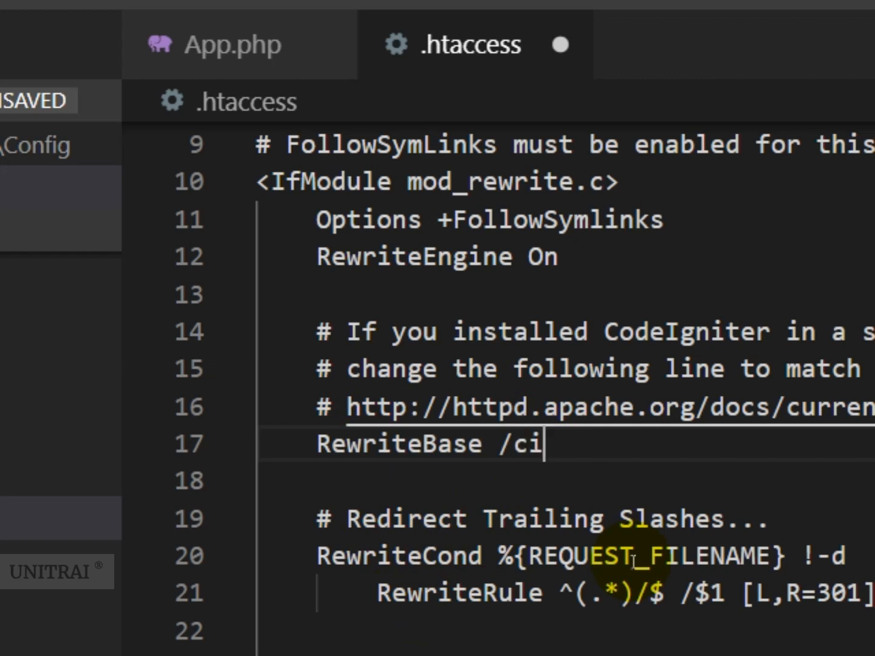
text(4-)
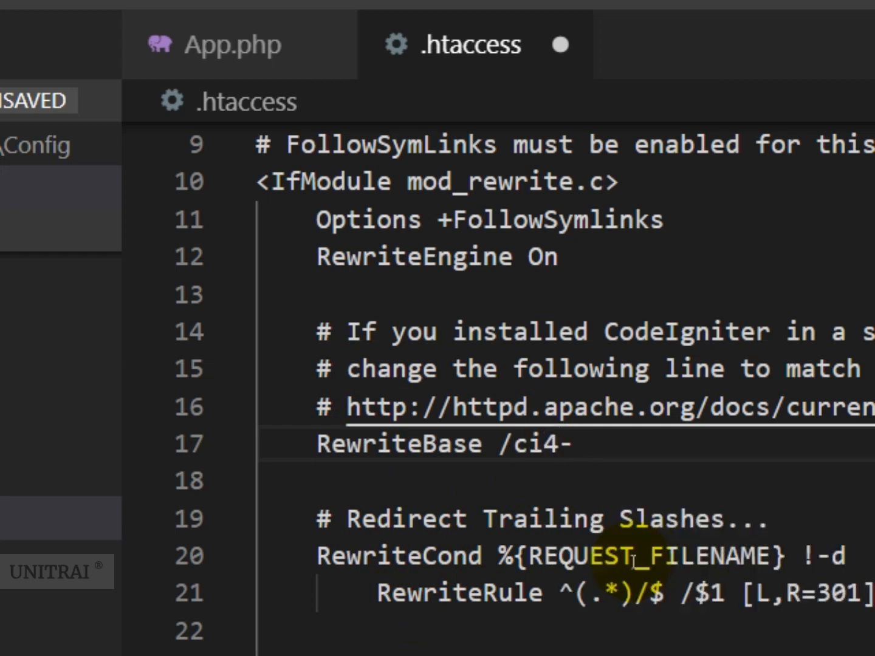
text(login/)
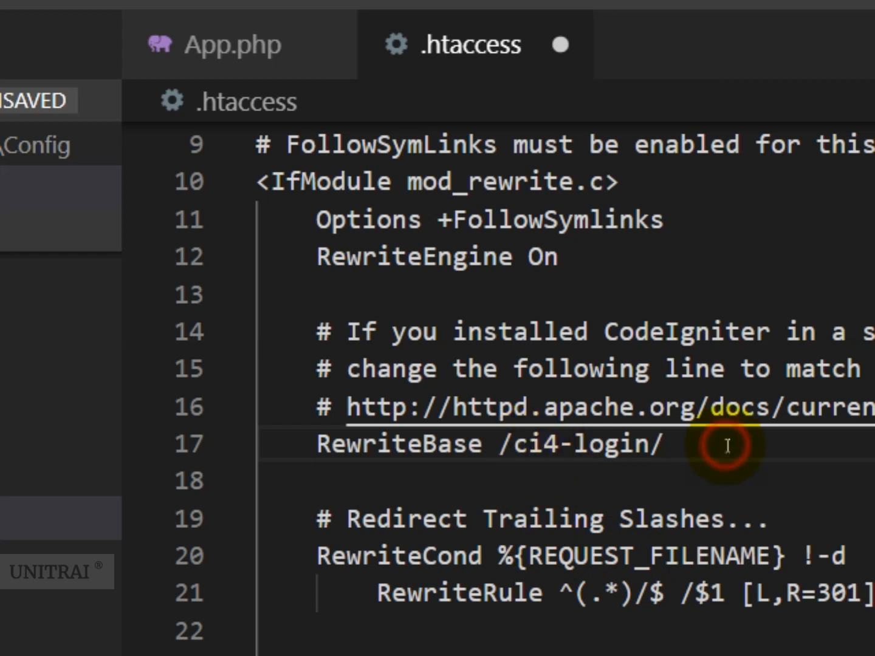
key(ctrl+s)
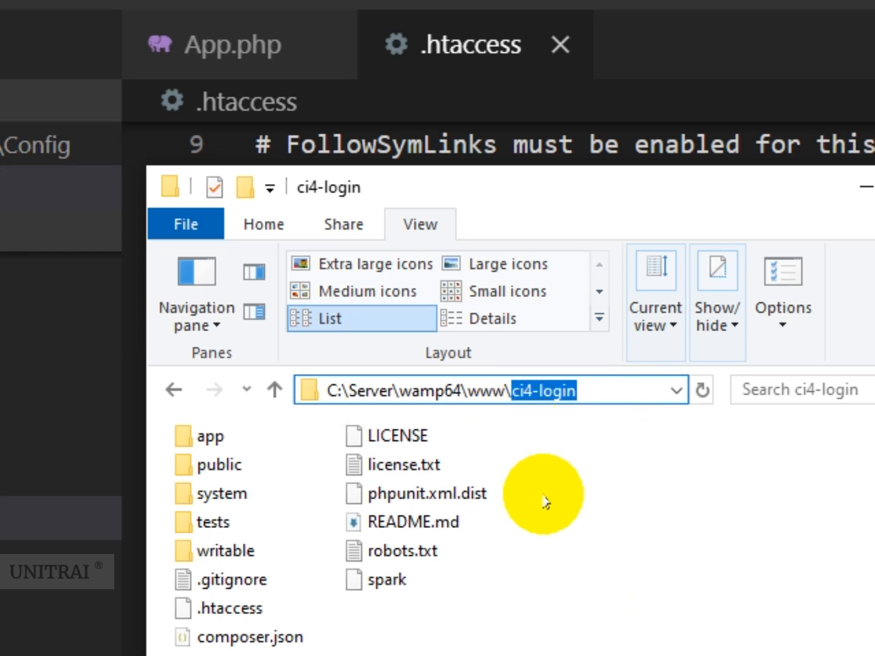
mouse_move(614, 487)
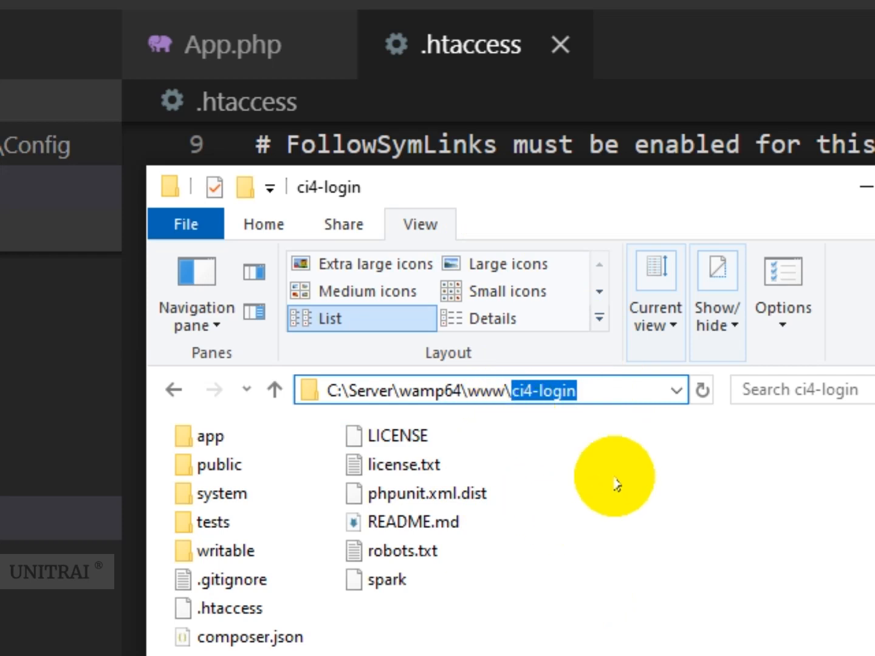
mouse_move(544, 196)
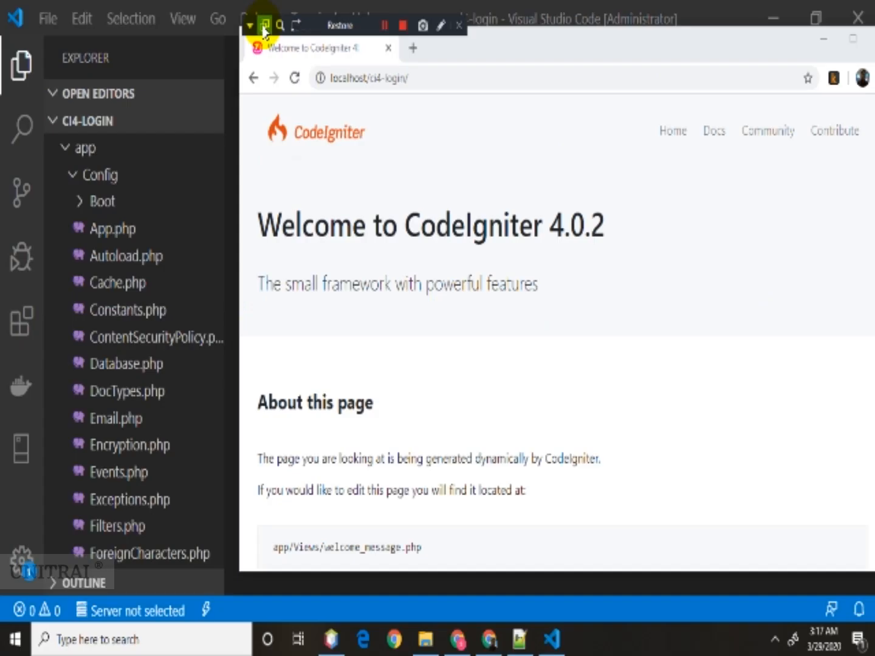
Restore Chrome's window to a smaller size on the localhost/ci4-login/ welcome page
click(264, 25)
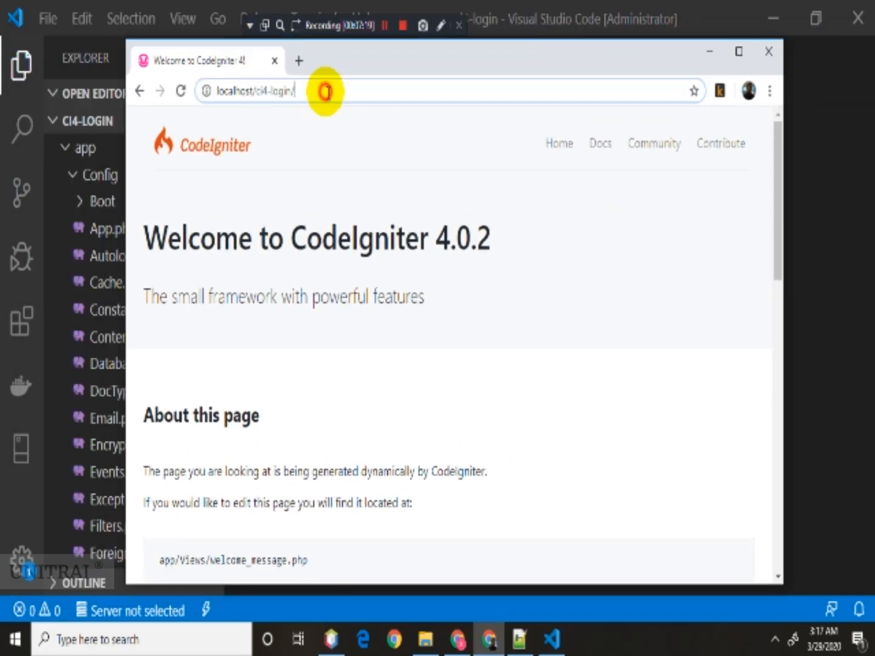
mouse_move(449, 269)
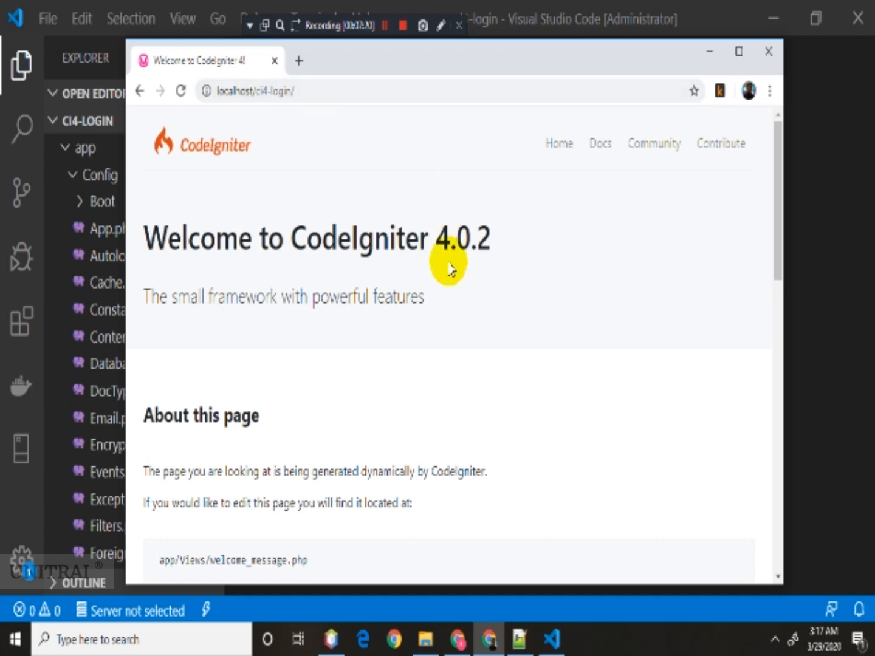
mouse_move(349, 164)
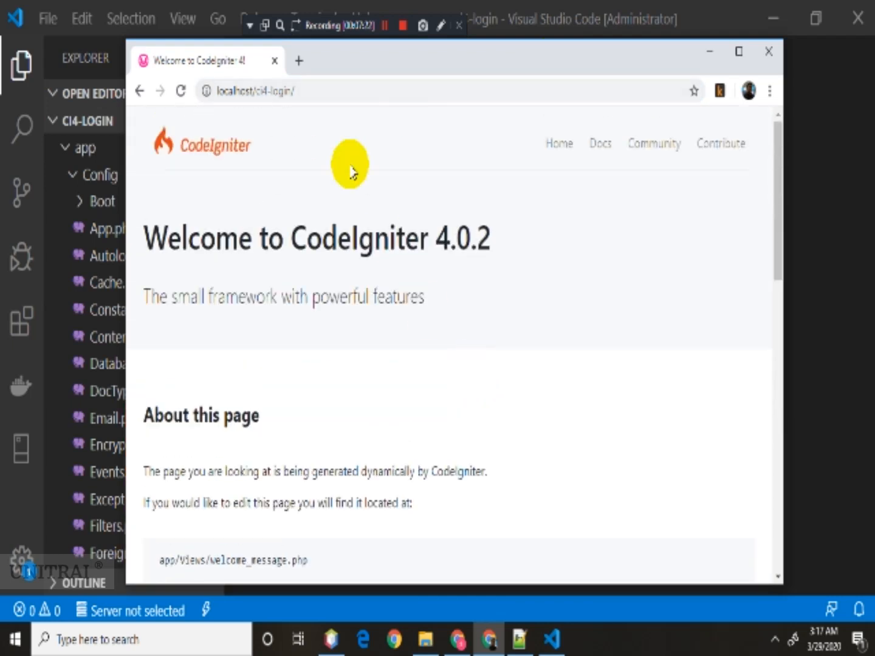